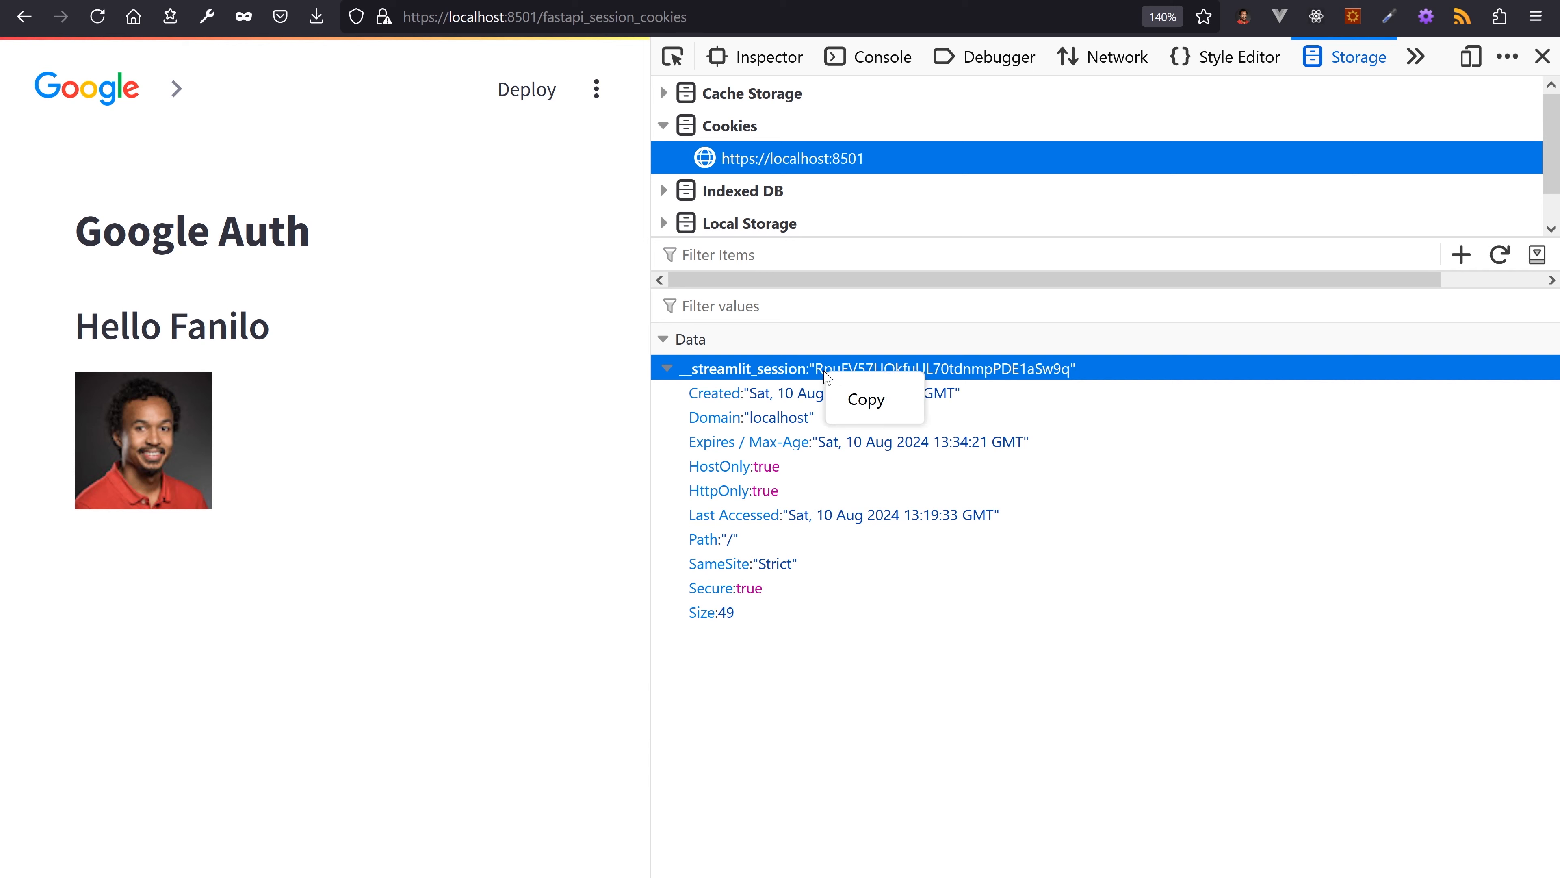
Copy the __streamlit_session cookie value from DevTools Storage
click(864, 399)
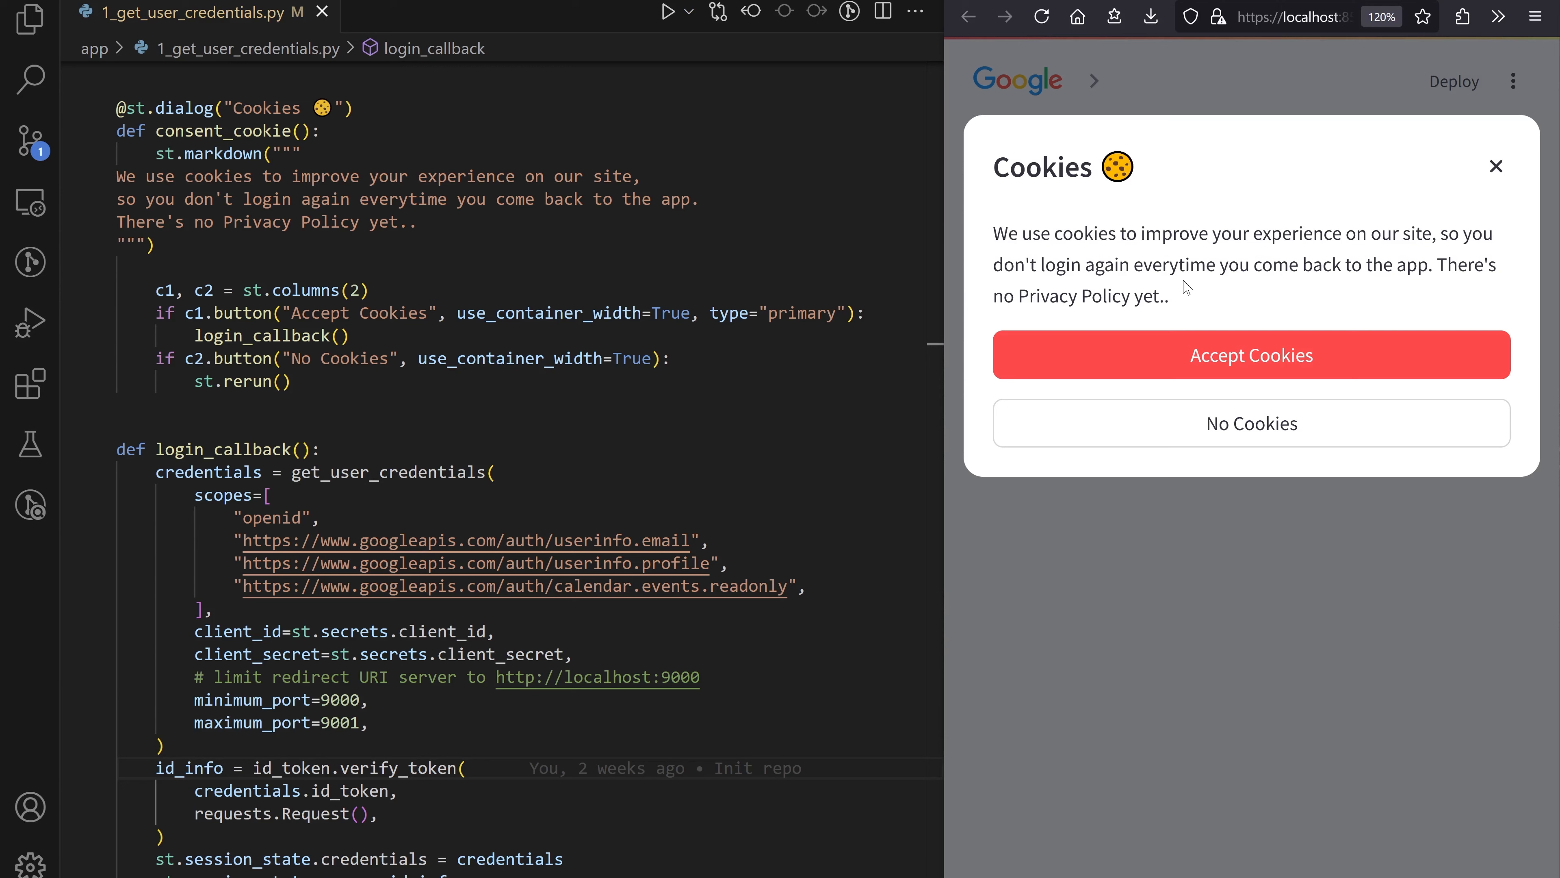
click(1251, 355)
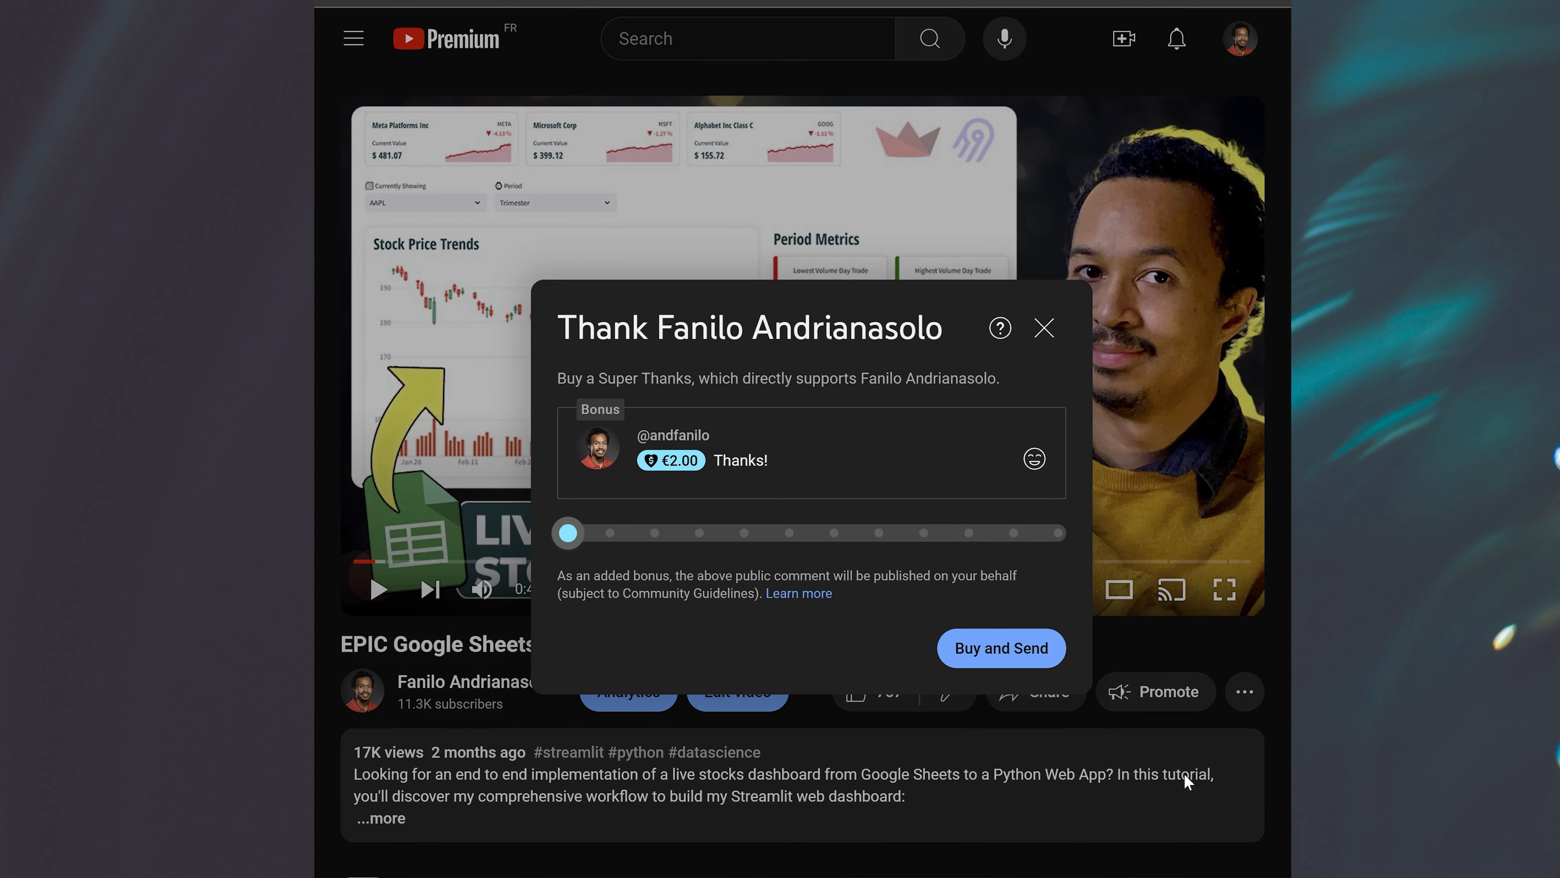
Raise the Super Thanks amount to €500.00 and write the comment 'Gimme a lot of teeeaaa'
drag(569, 532, 1059, 533)
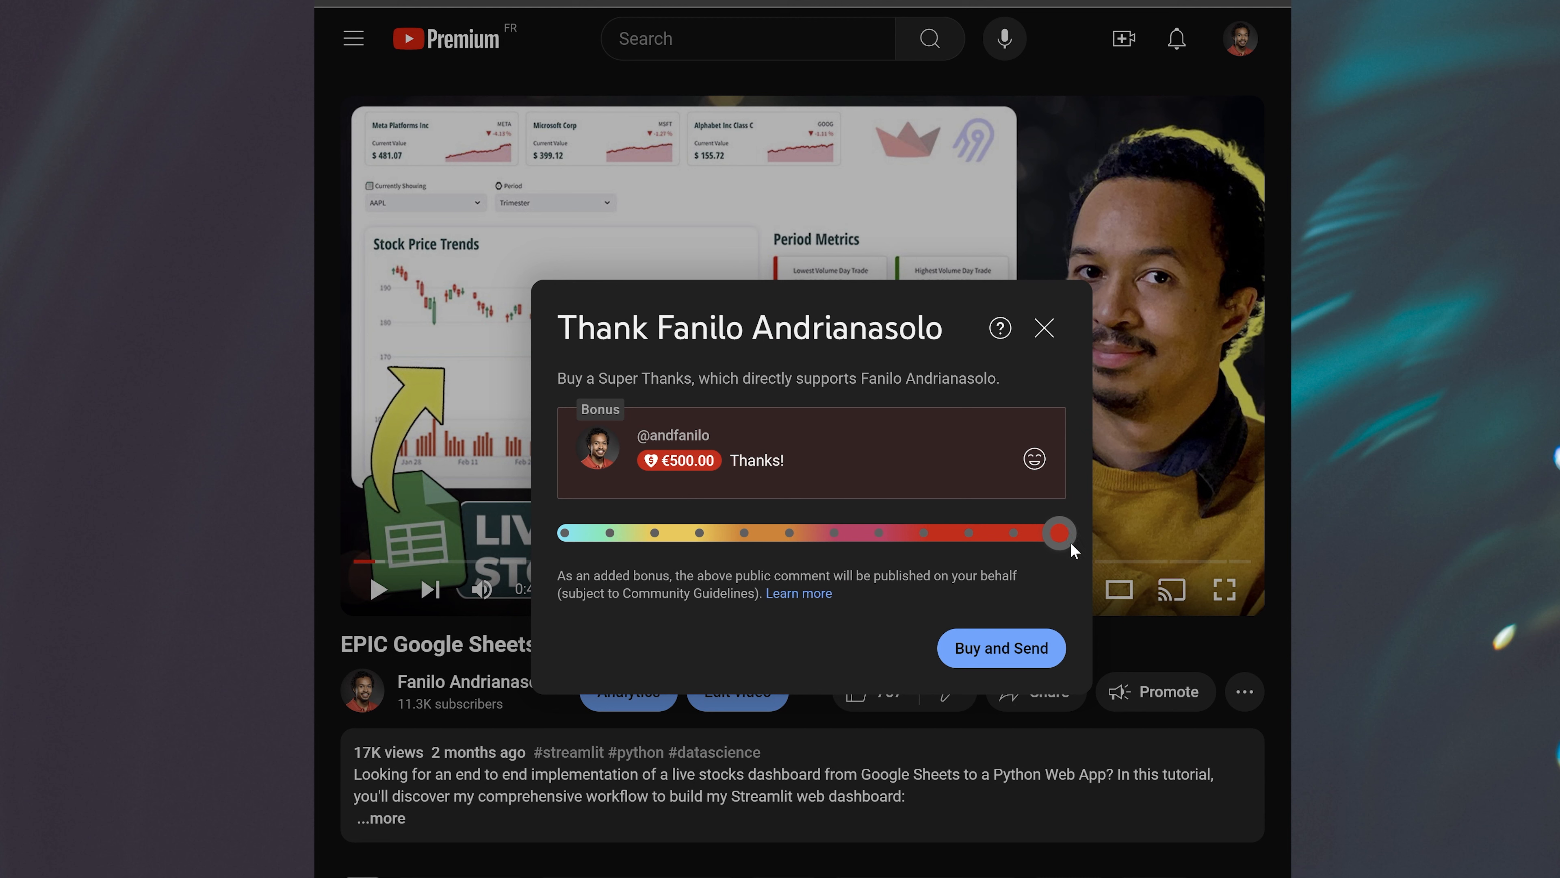
text(Gimme)
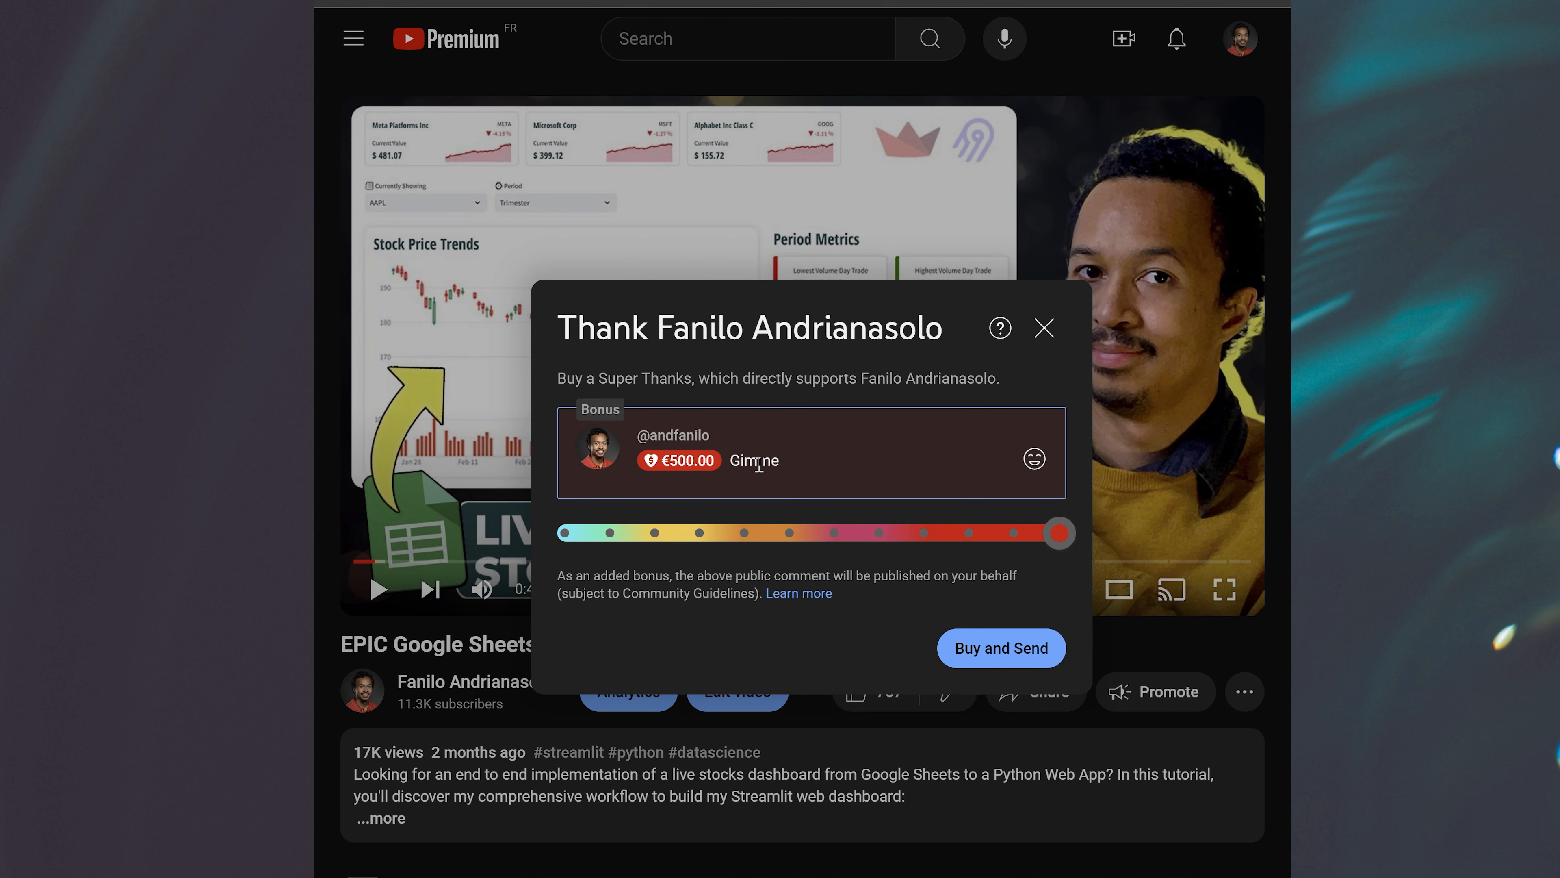
text(a lot of teeeaaa)
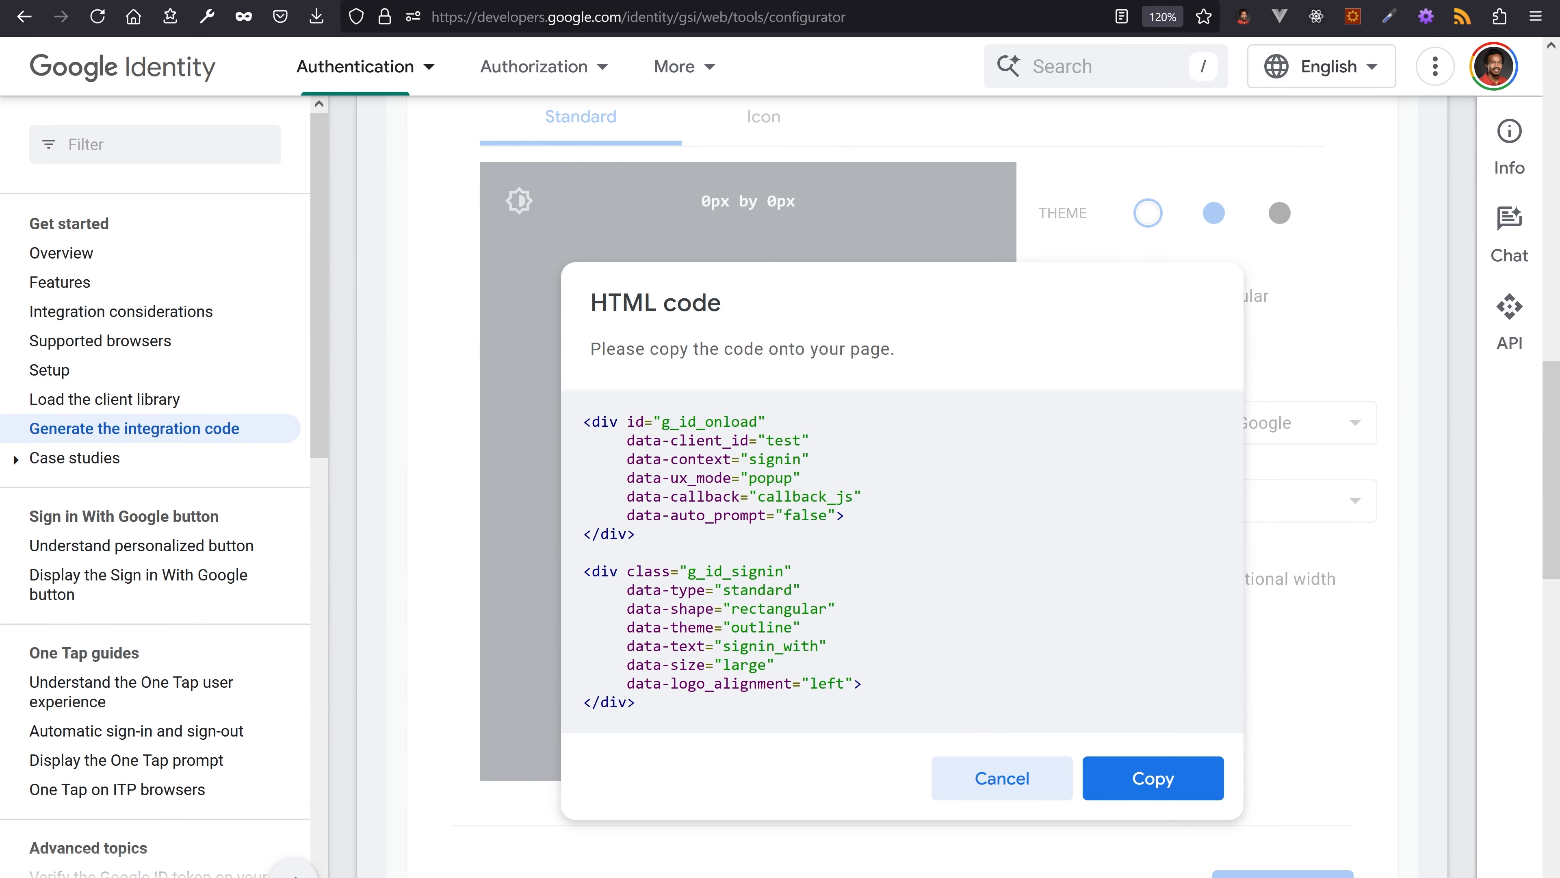
Copy the generated Sign in With Google button HTML from the integration code dialog
click(1001, 778)
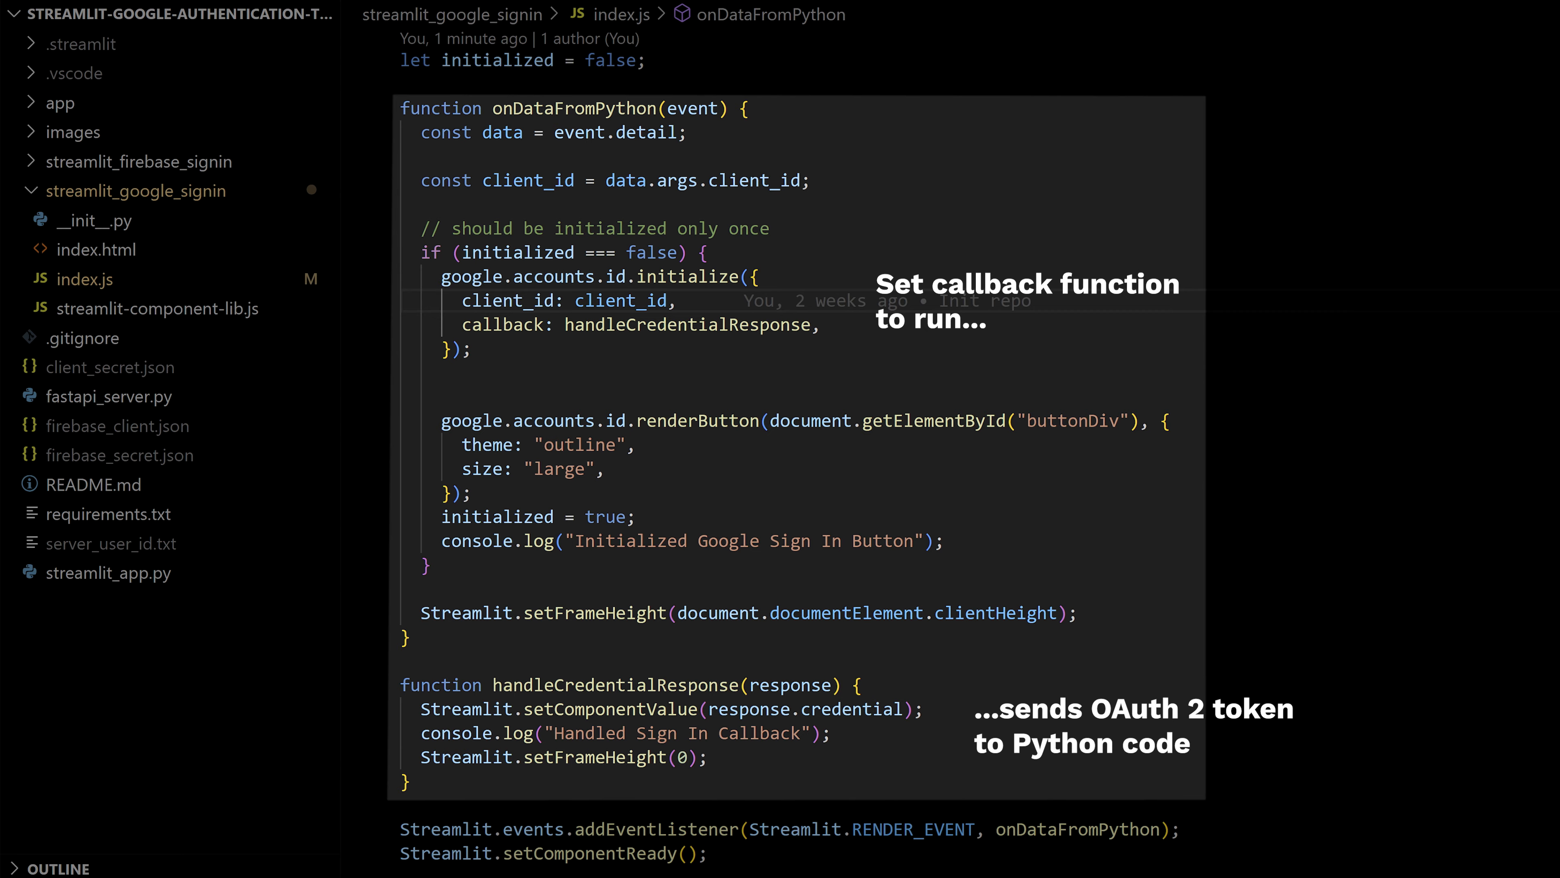
View streamlit_google_signin/index.js with its Google button initialization and credential callback
click(98, 223)
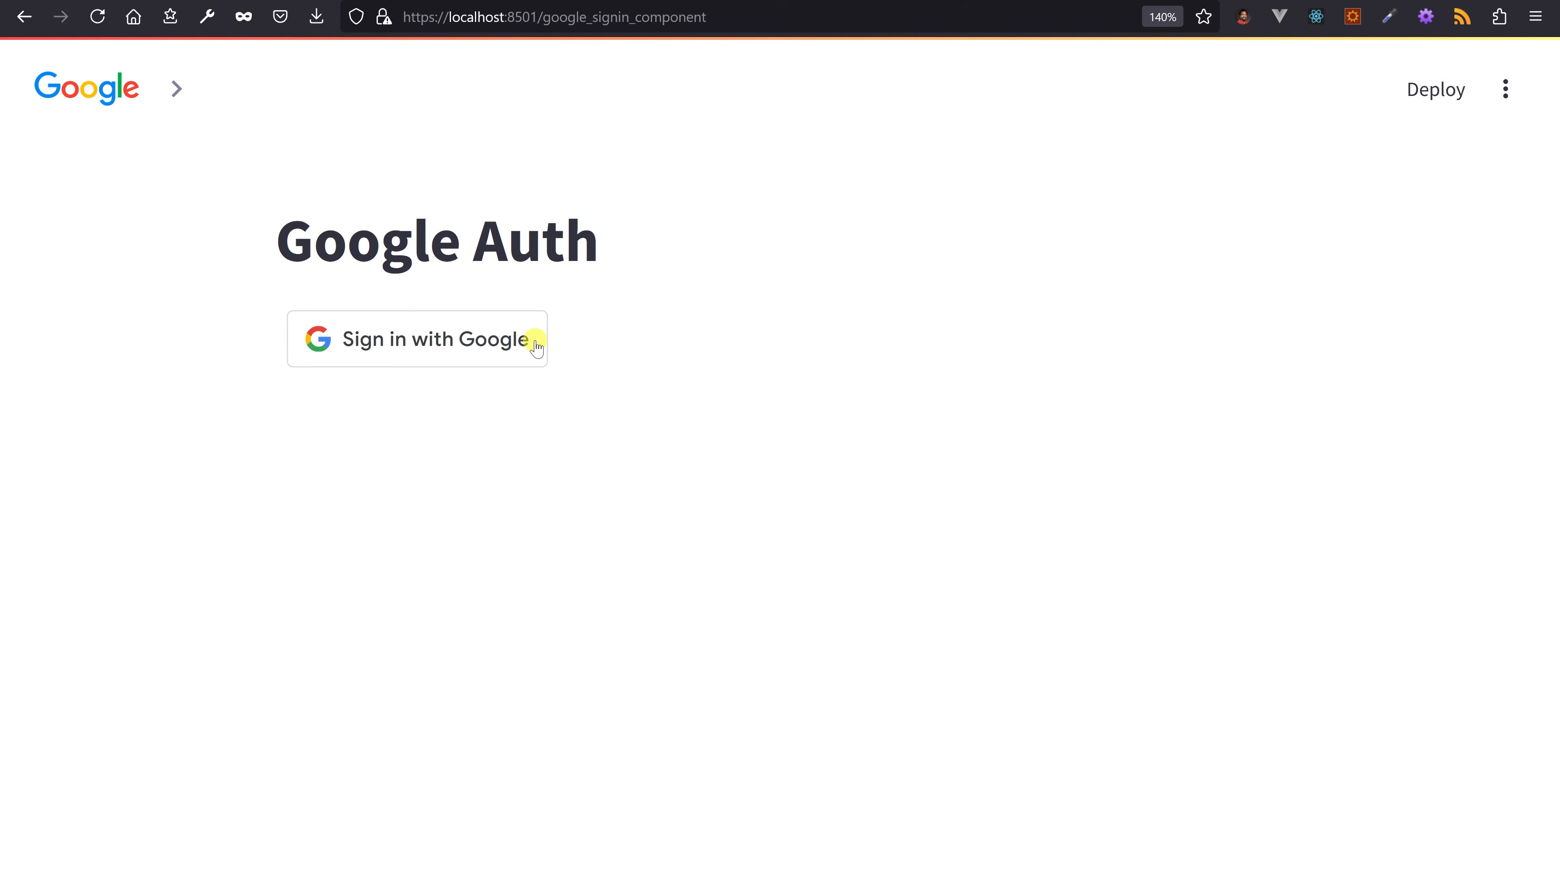
Sign in with the Google account and filter DevTools cookies for //localhost:8501
click(416, 338)
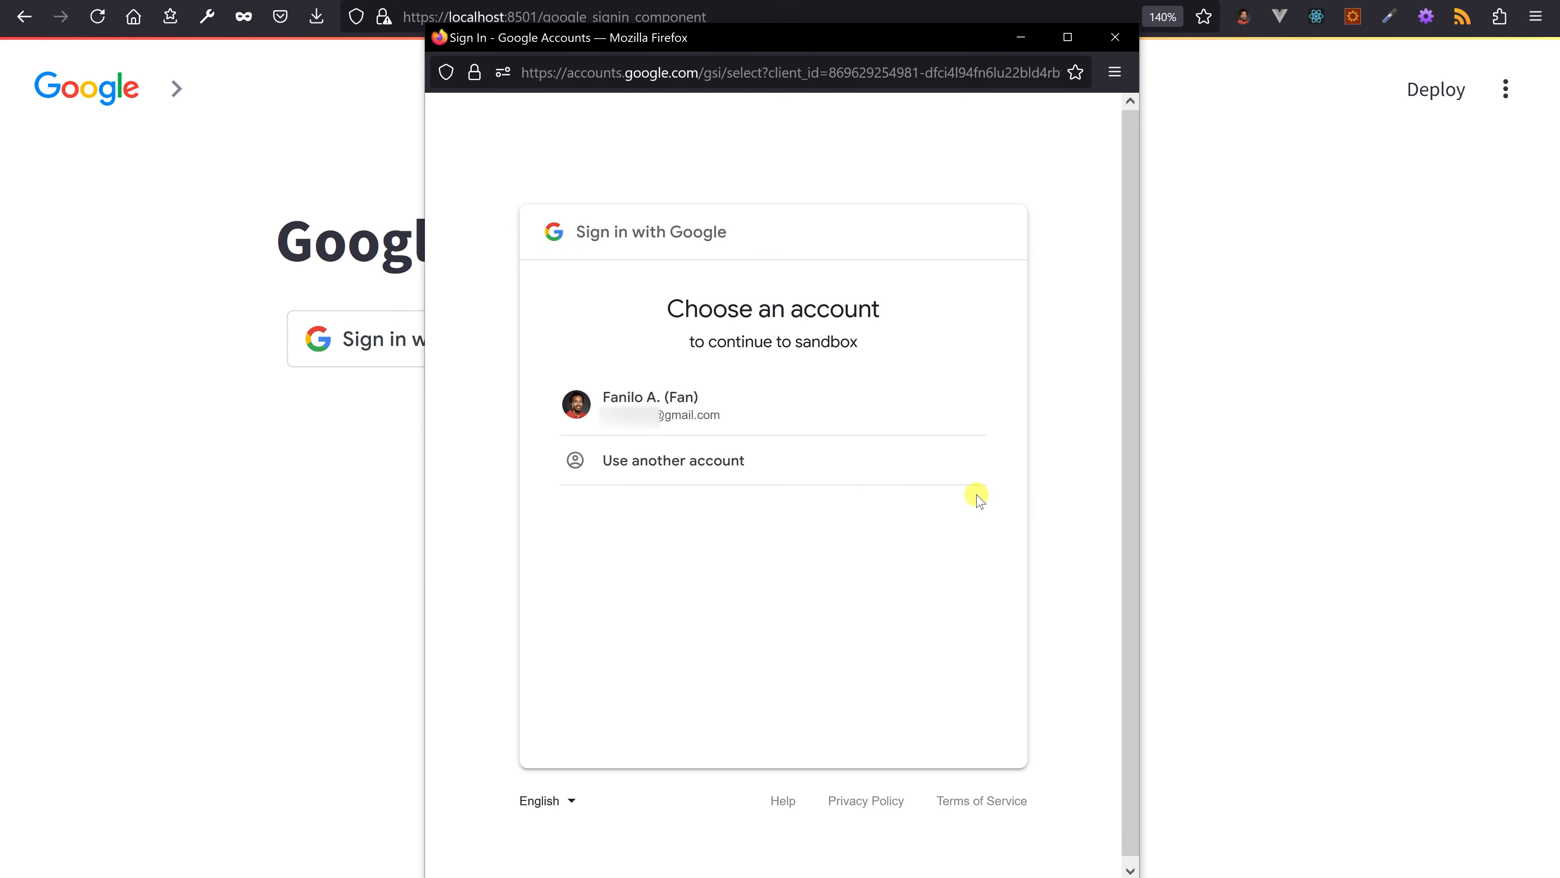
click(650, 406)
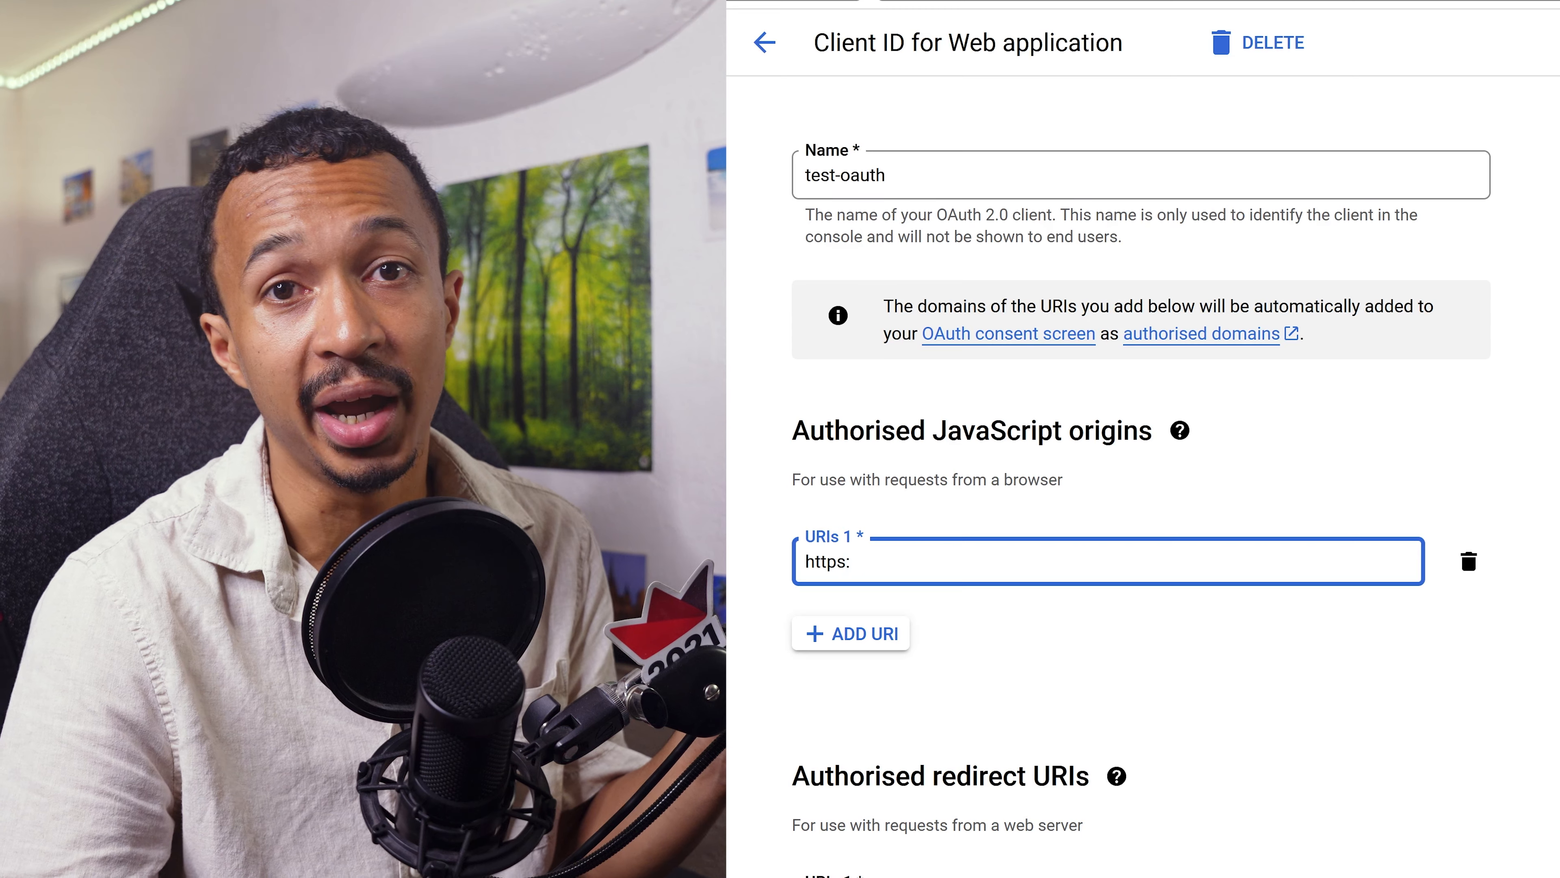
text(//localhost:85)
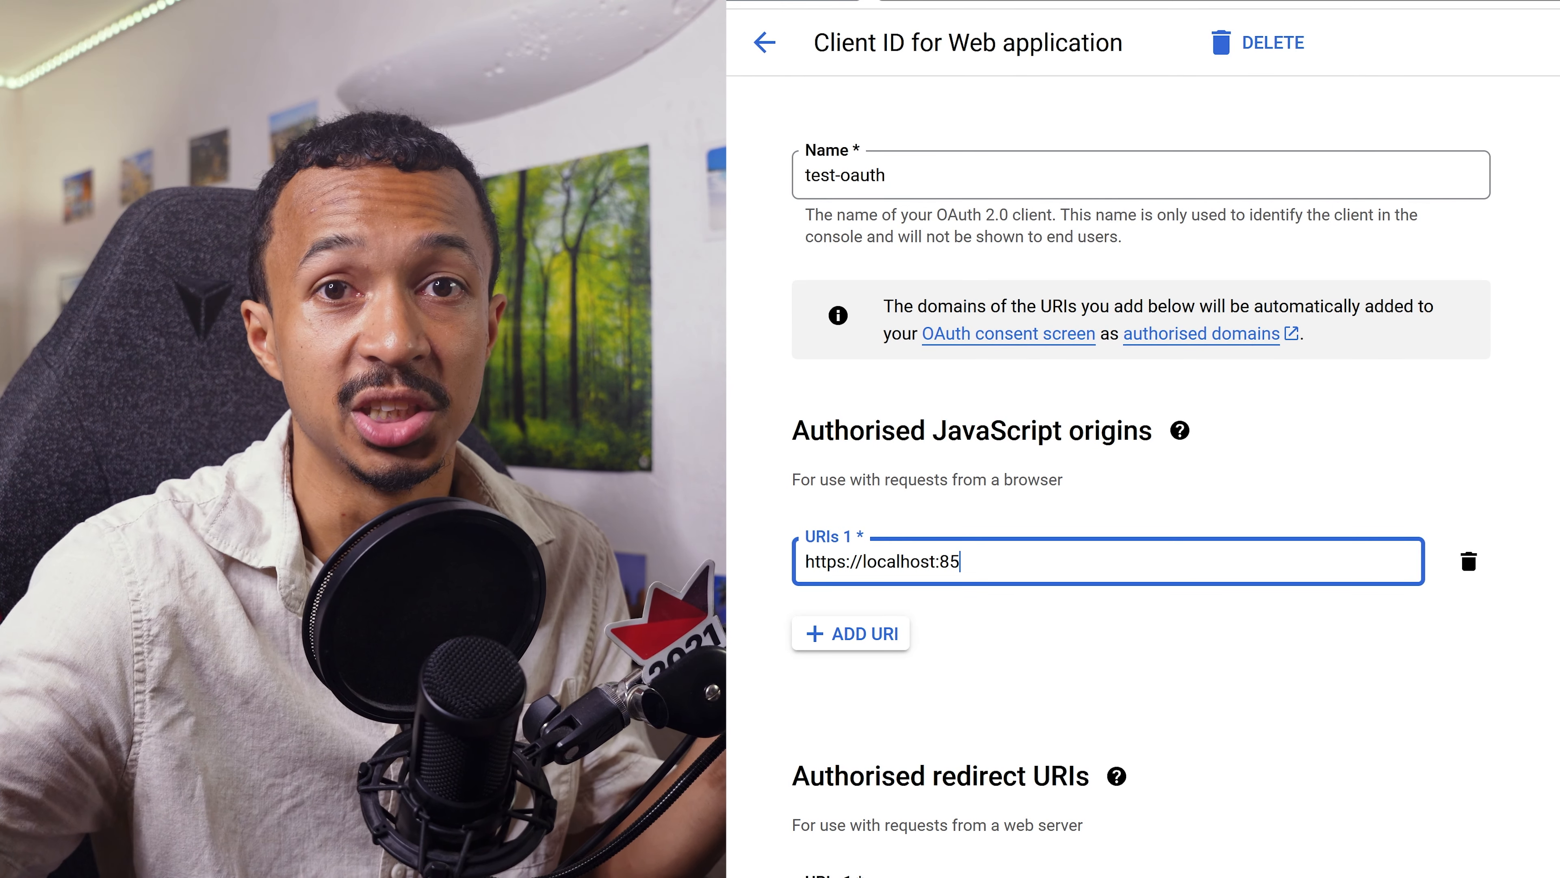
text(01)
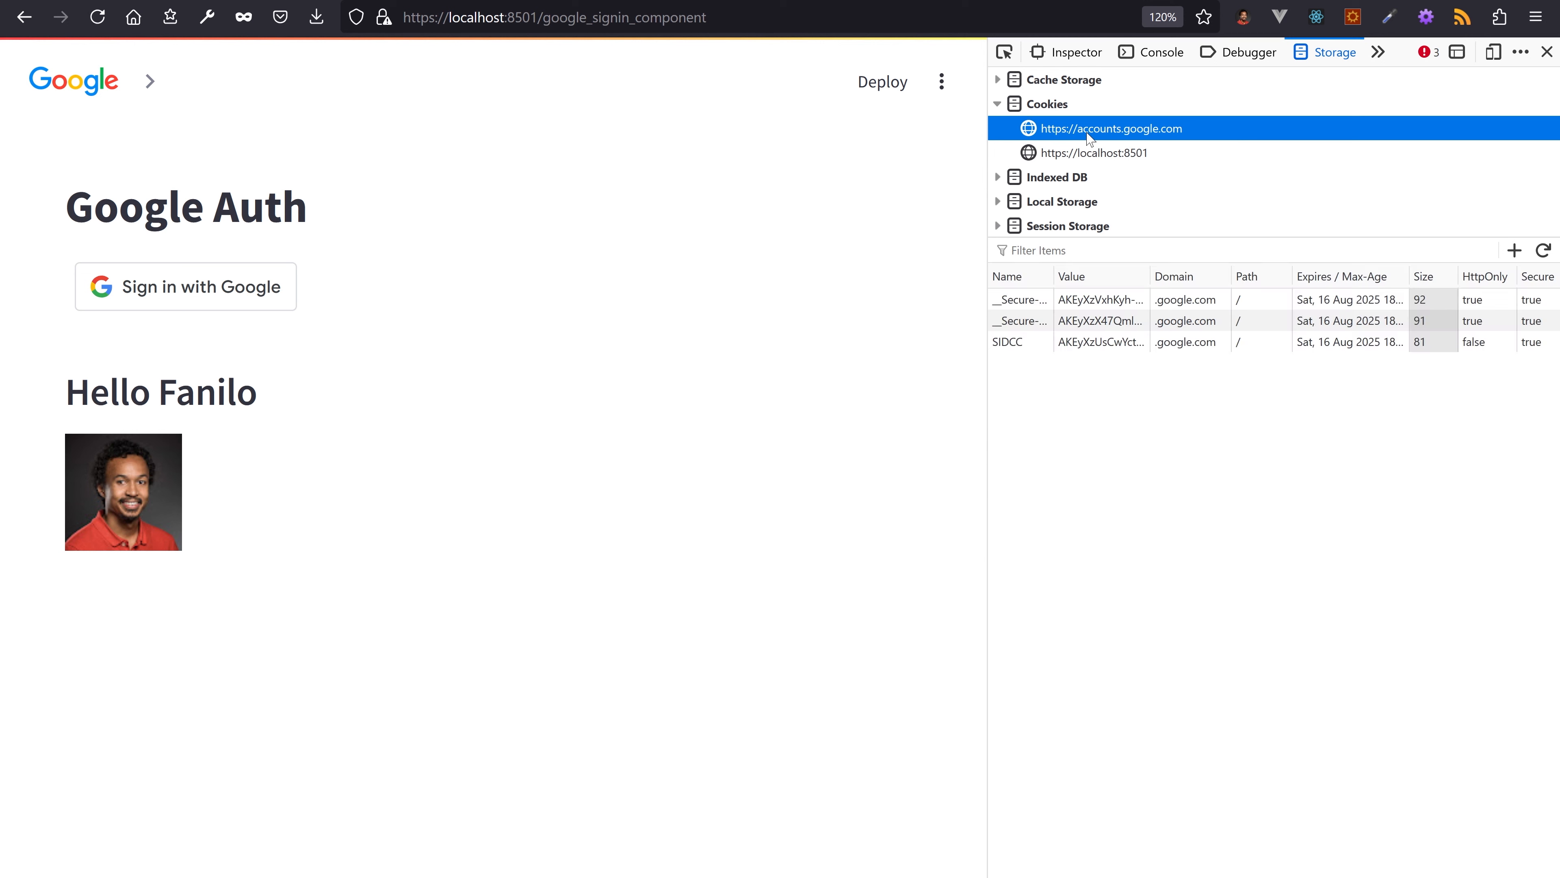
Inspect the accounts.google.com cookies and browse down the Streamlit forum components post
click(1020, 300)
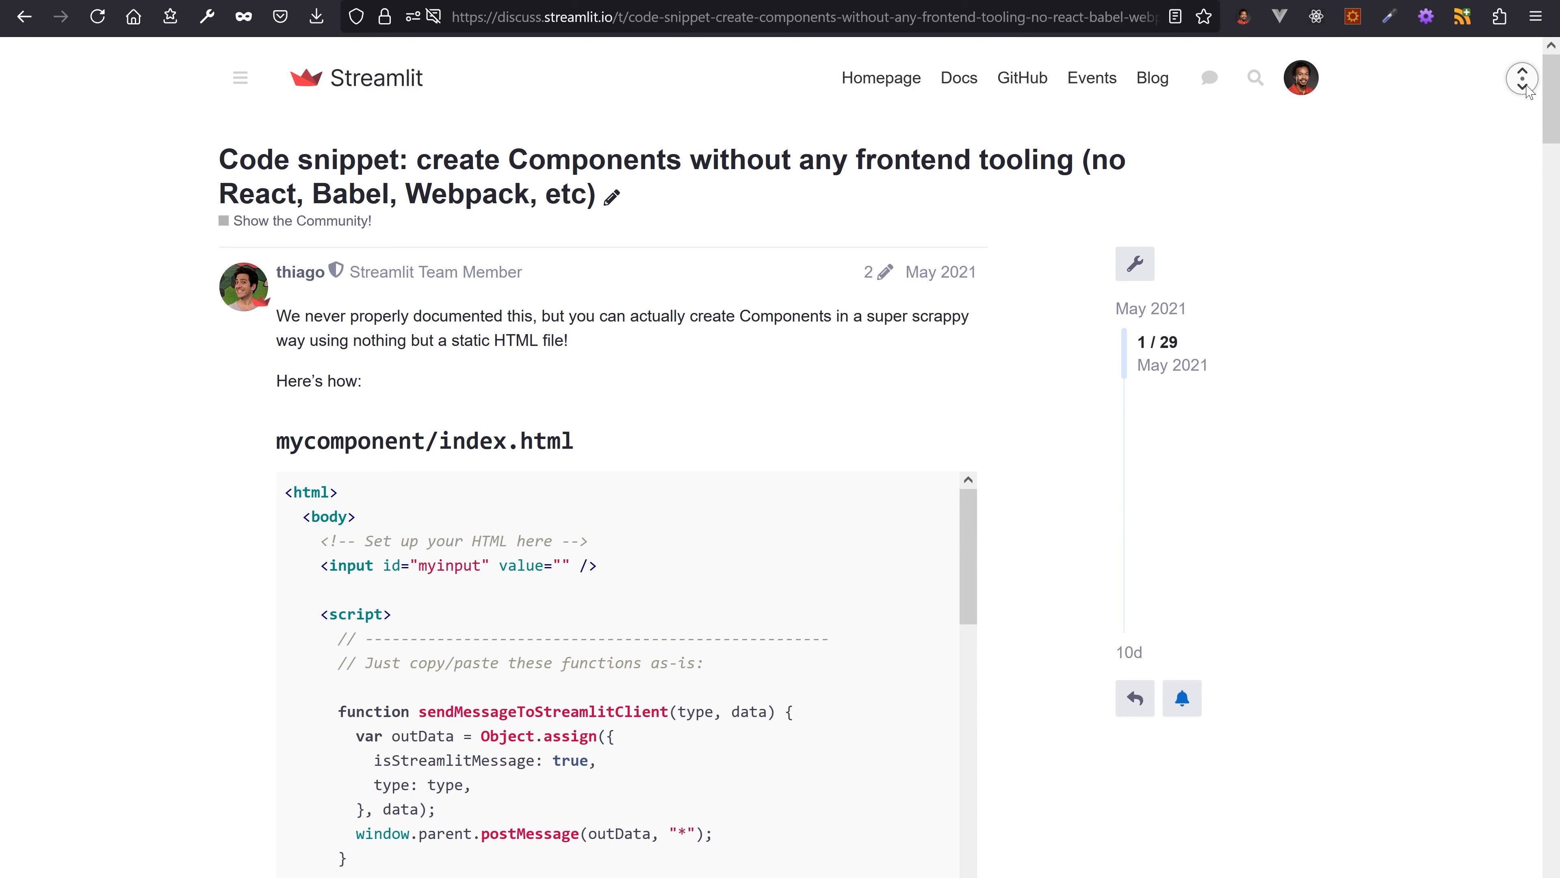
scroll(down, 3)
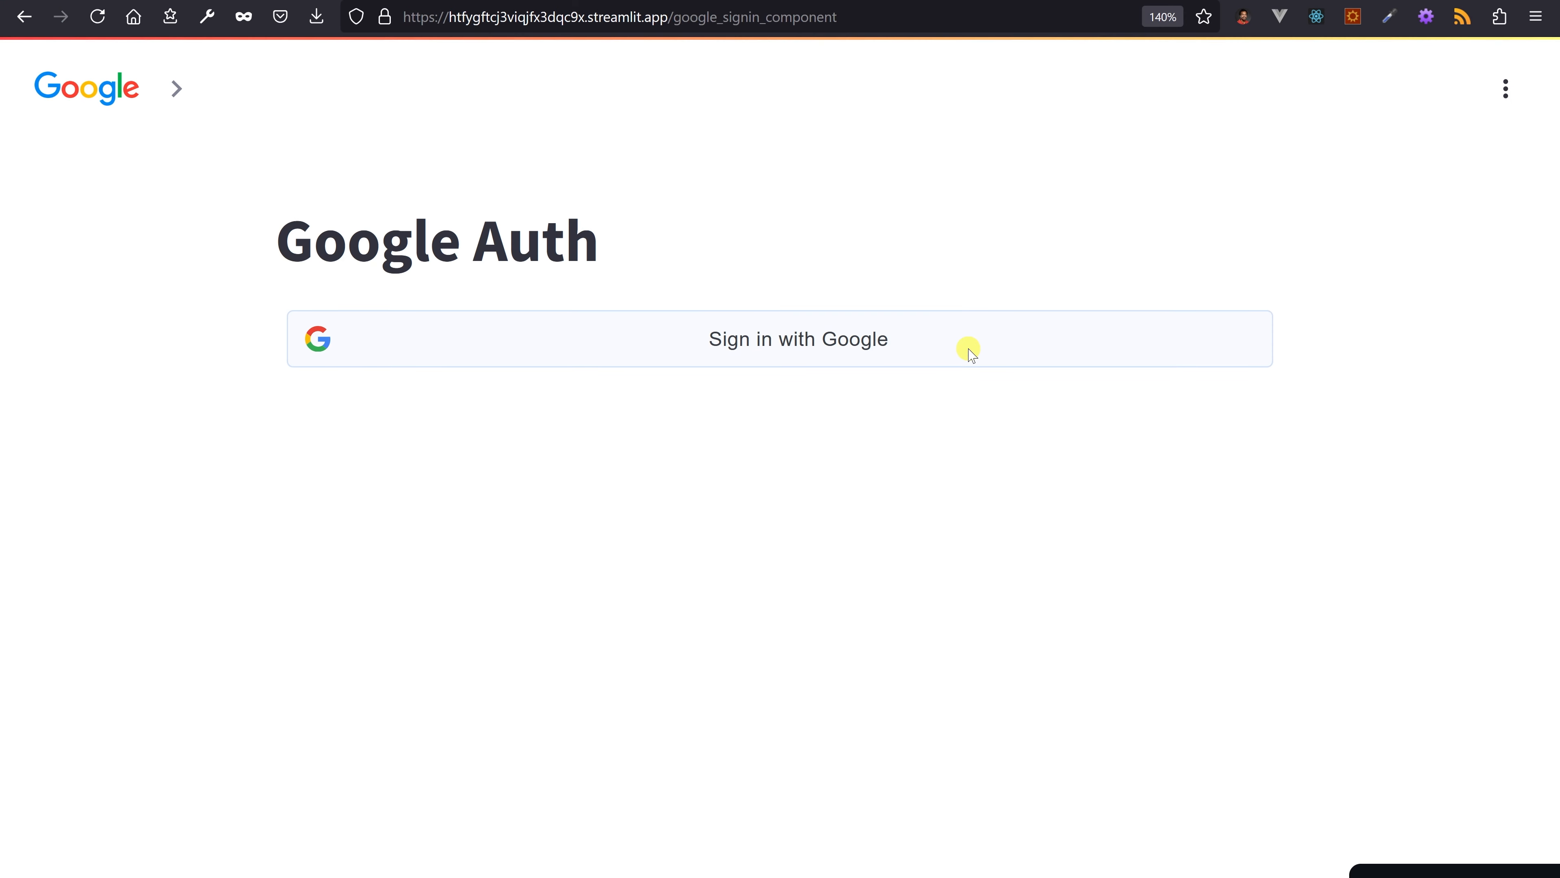
Attempt Google sign-in on the deployed app and inspect the origin-not-allowed console error
click(798, 340)
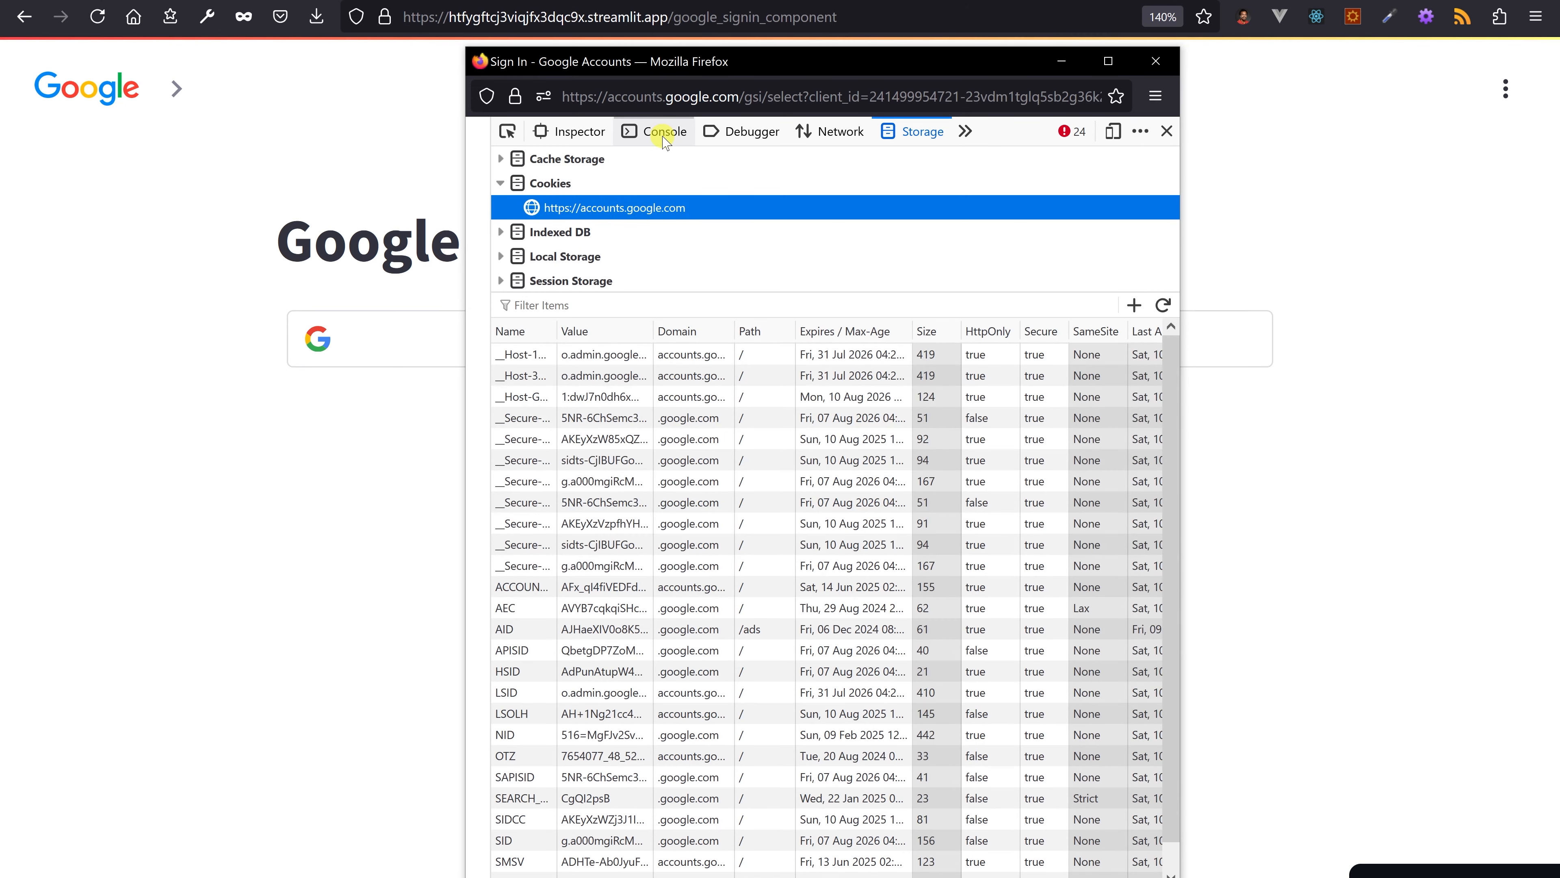
click(665, 130)
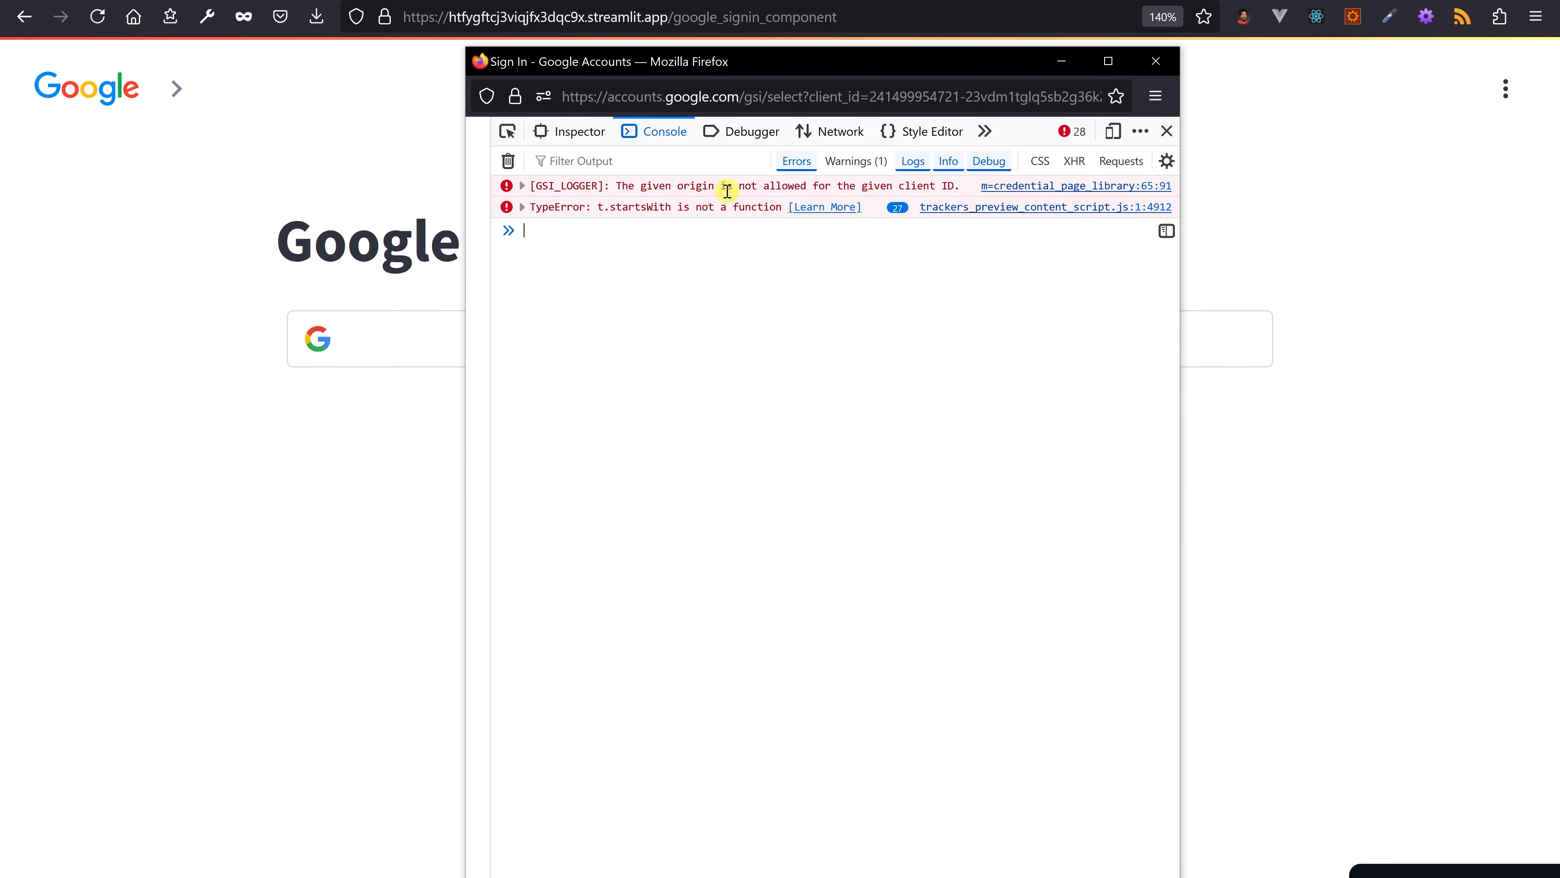
click(522, 185)
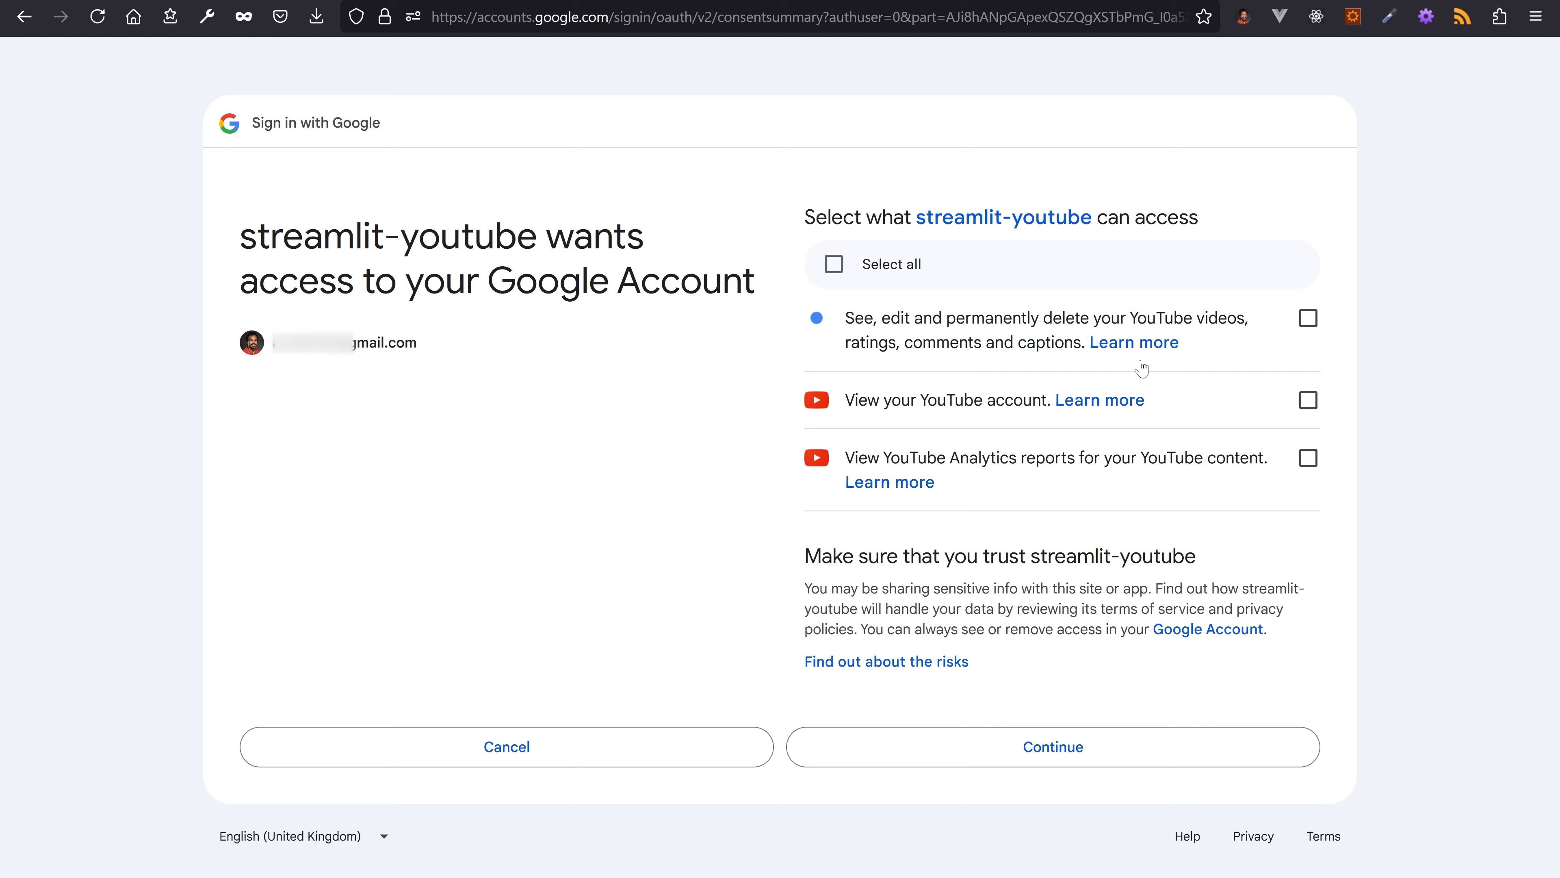
Continue Google sign-in to reach the streamlit-youtube OAuth consent summary
click(1052, 746)
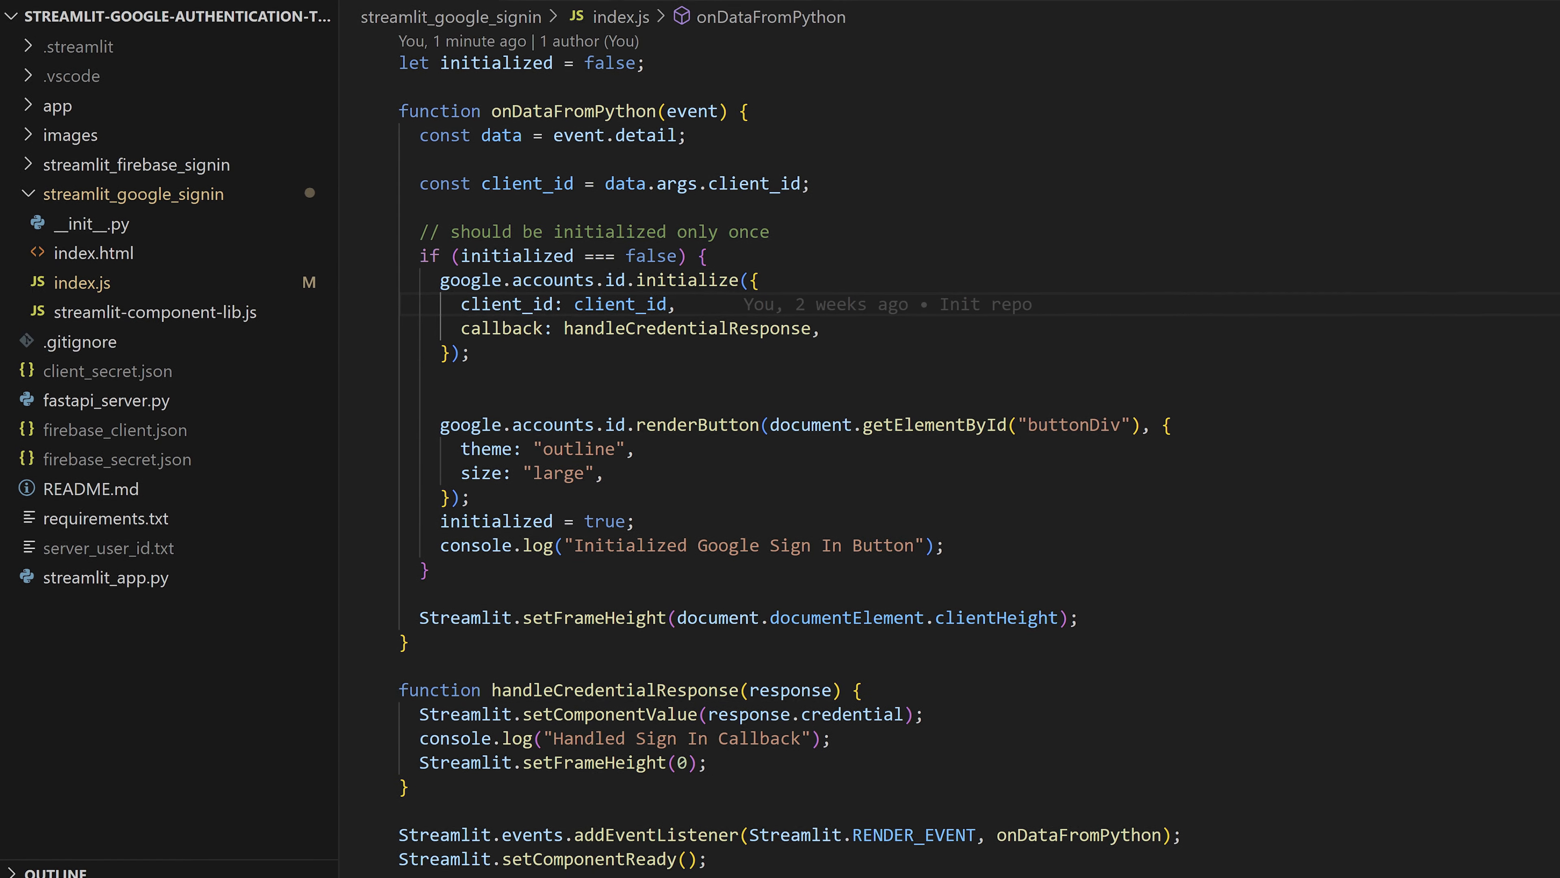
scroll(down, 3)
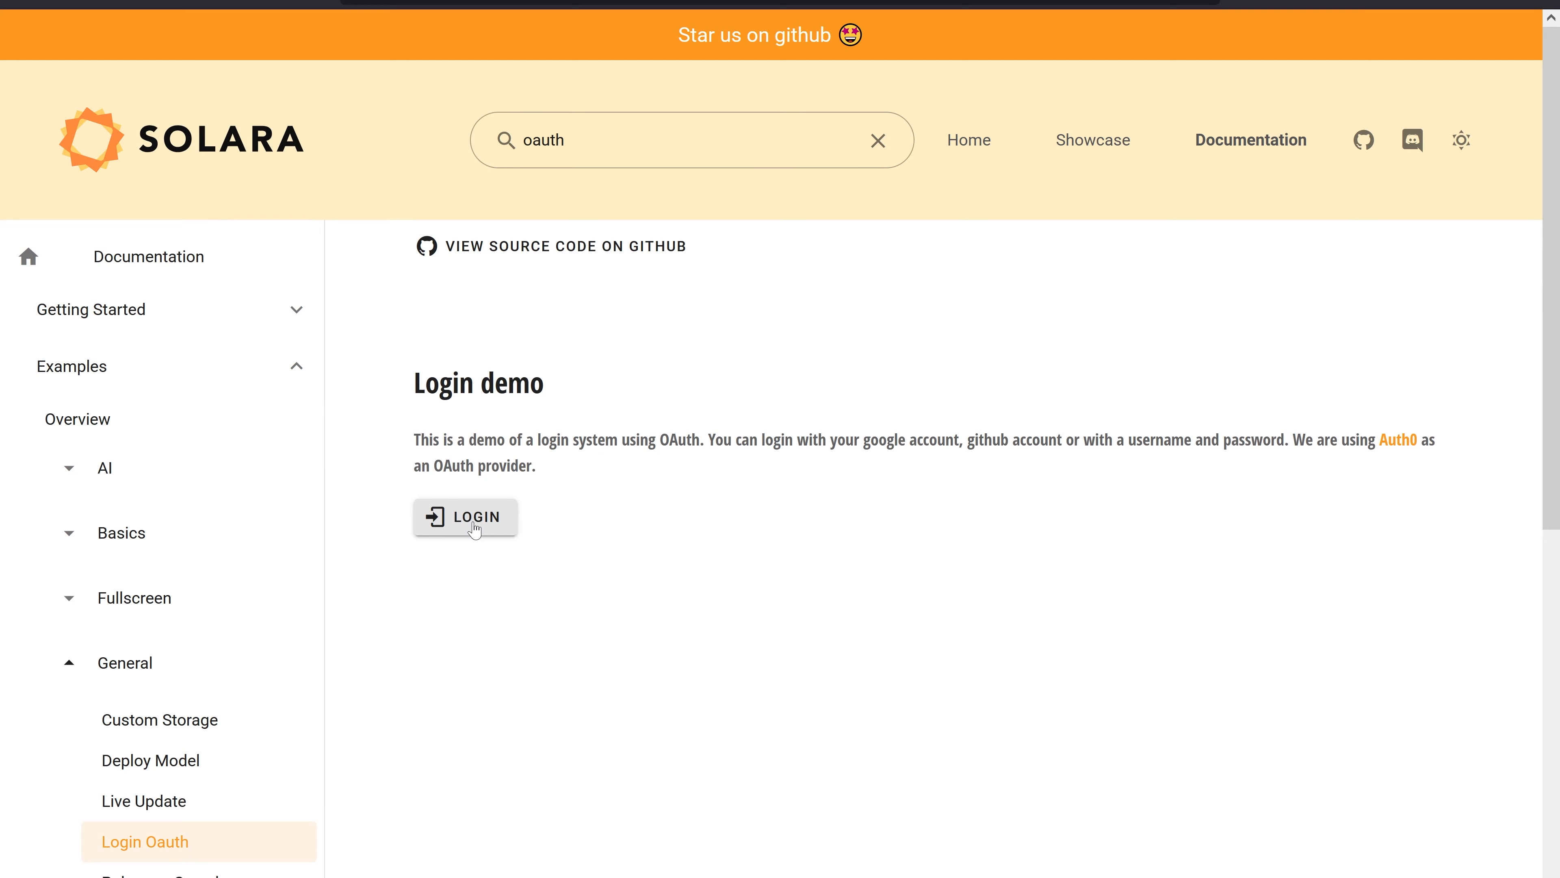
Start the Solara OAuth login demo to reach the Auth0 login page
click(464, 517)
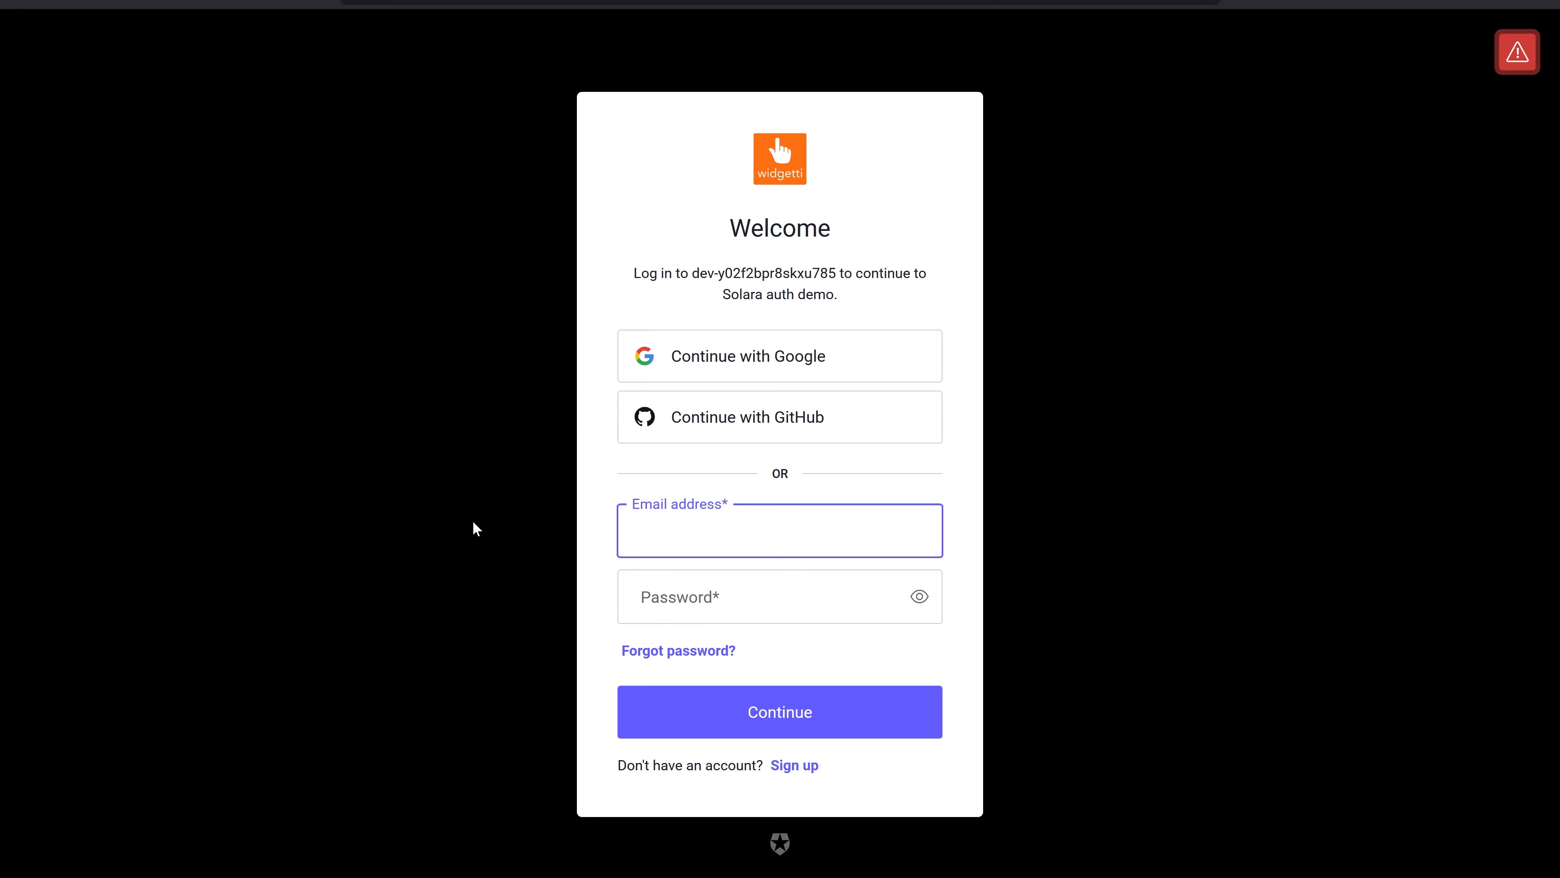
mouse_move(826, 373)
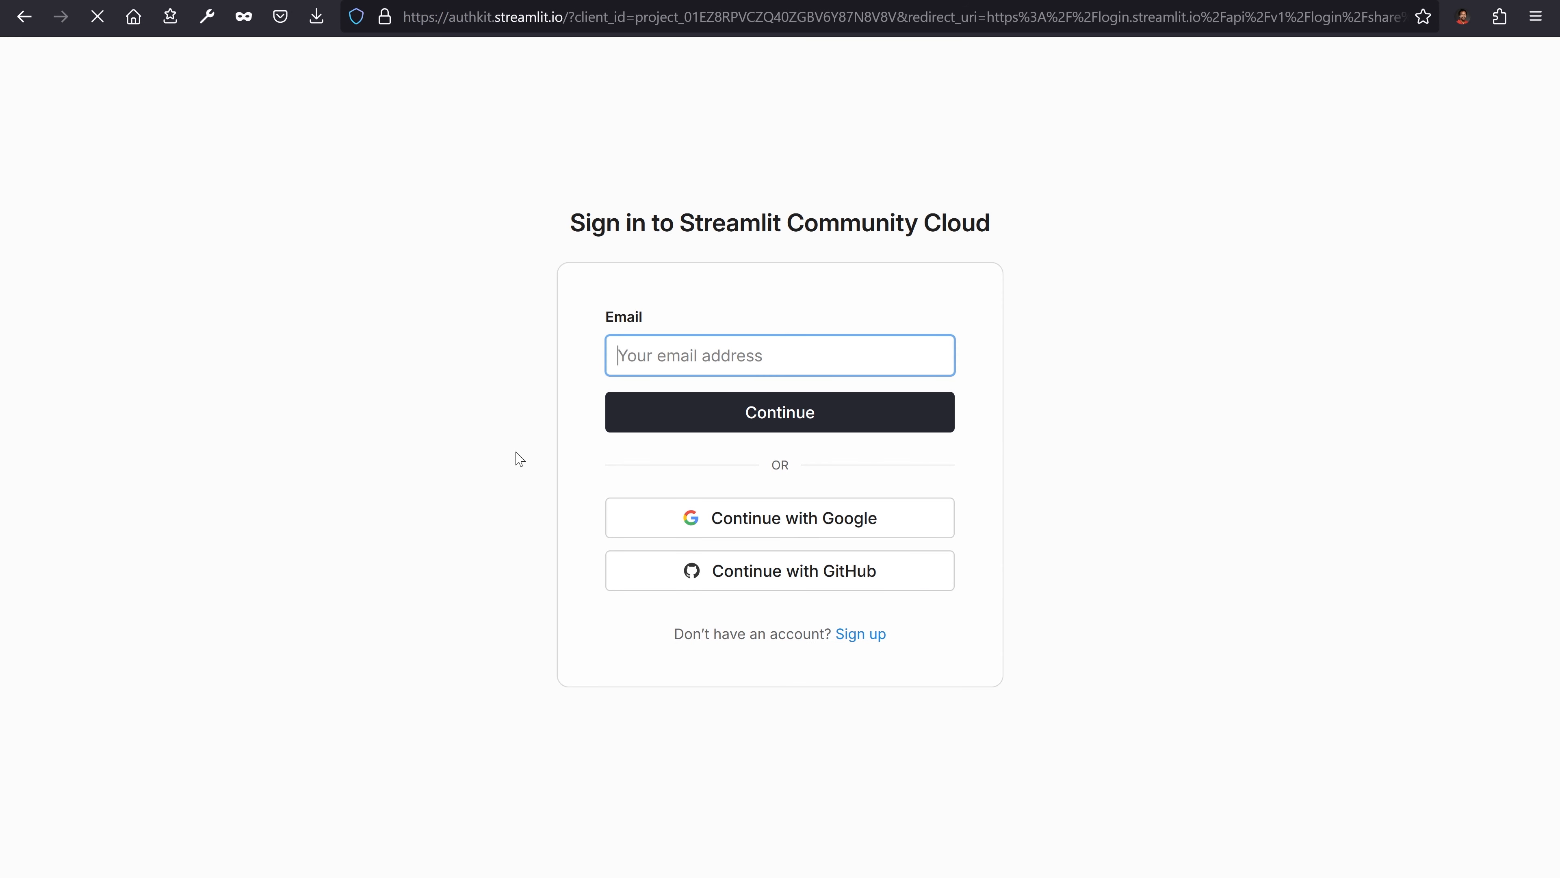
mouse_move(642, 524)
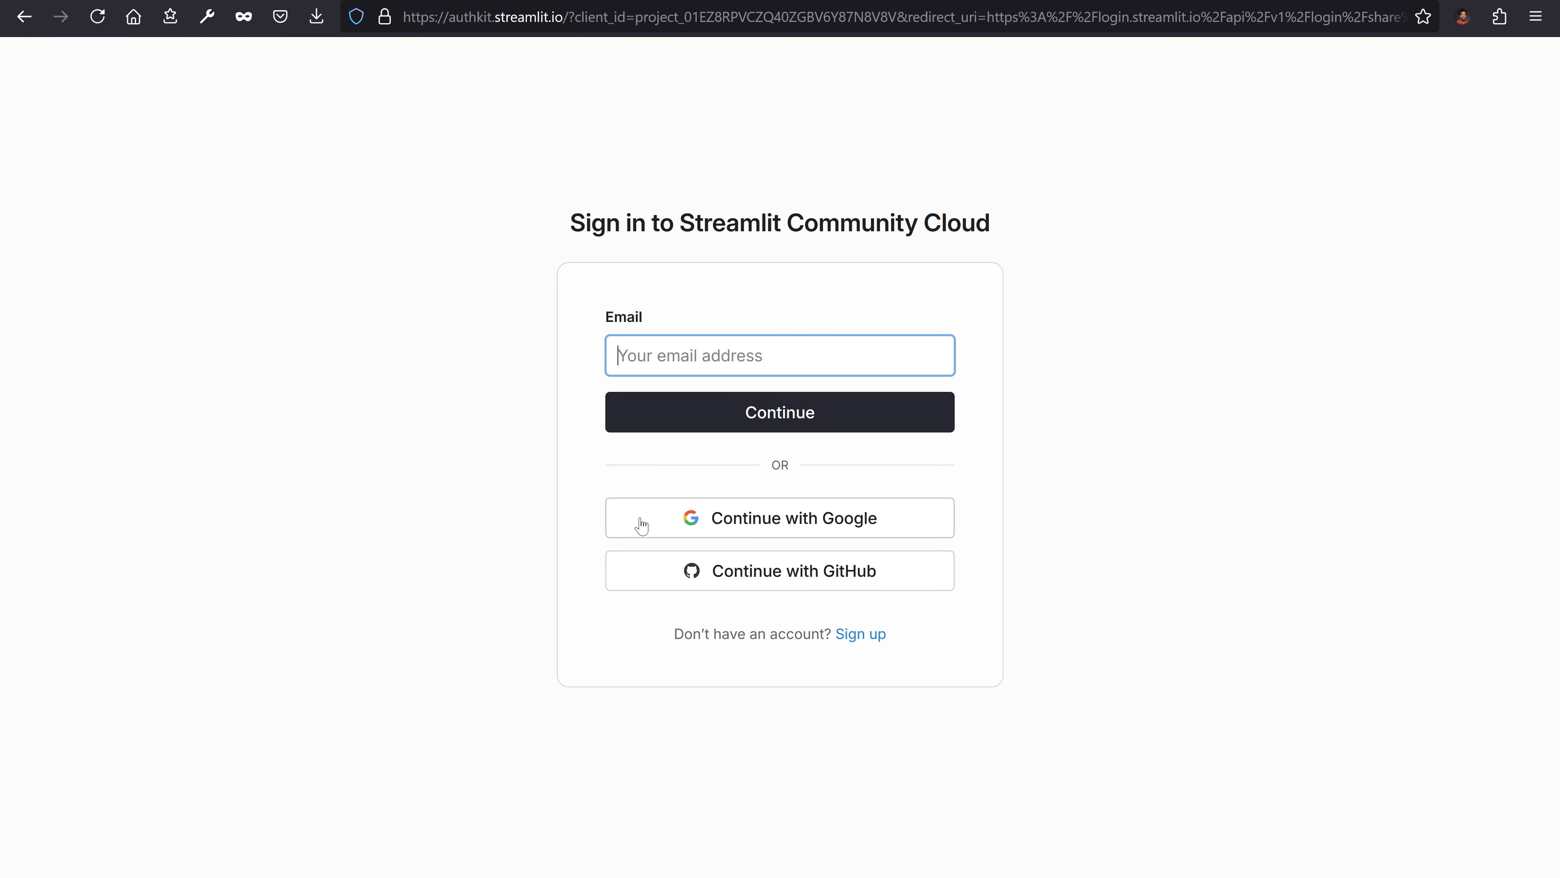